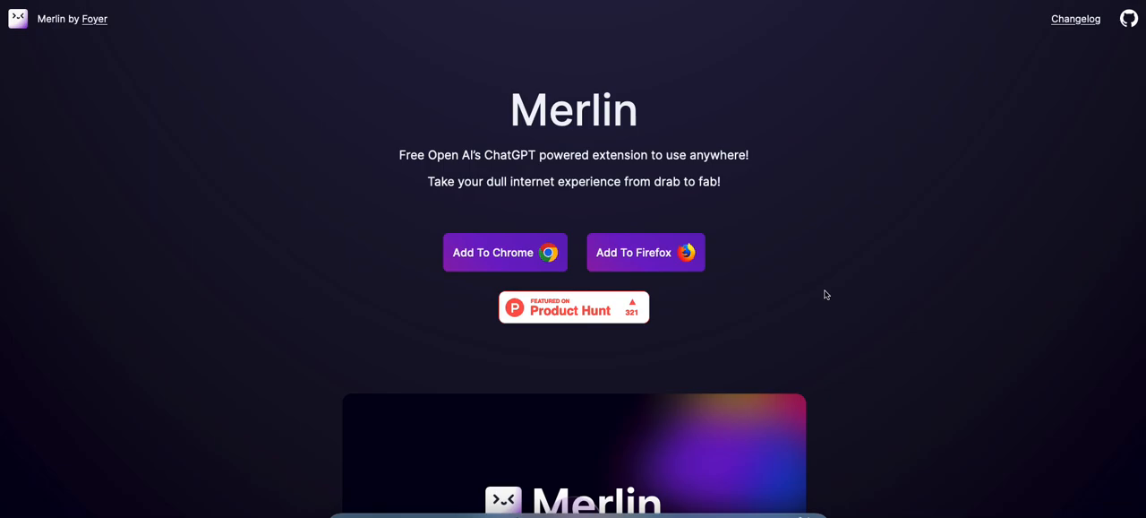
mouse_move(813, 243)
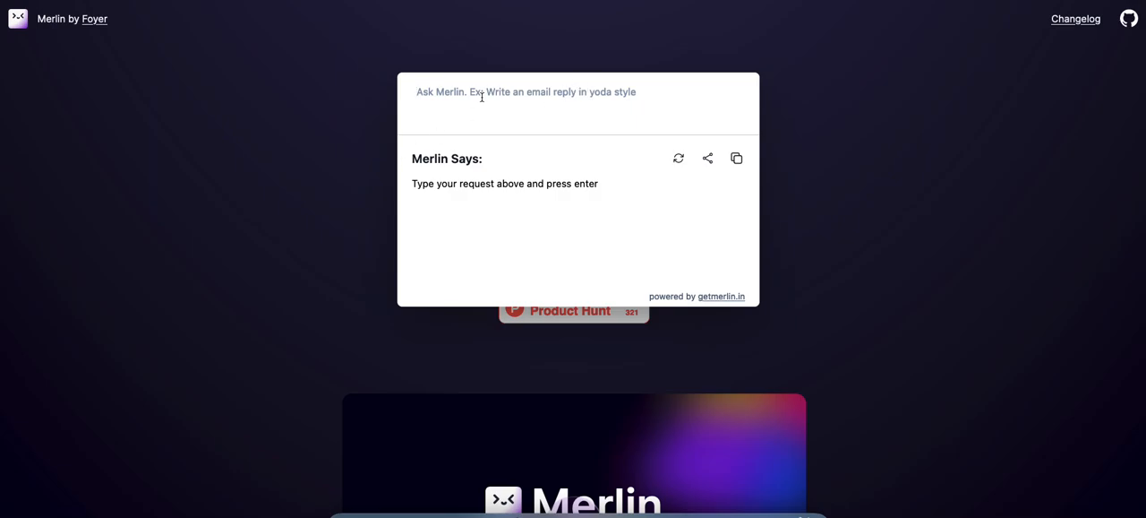
mouse_move(552, 111)
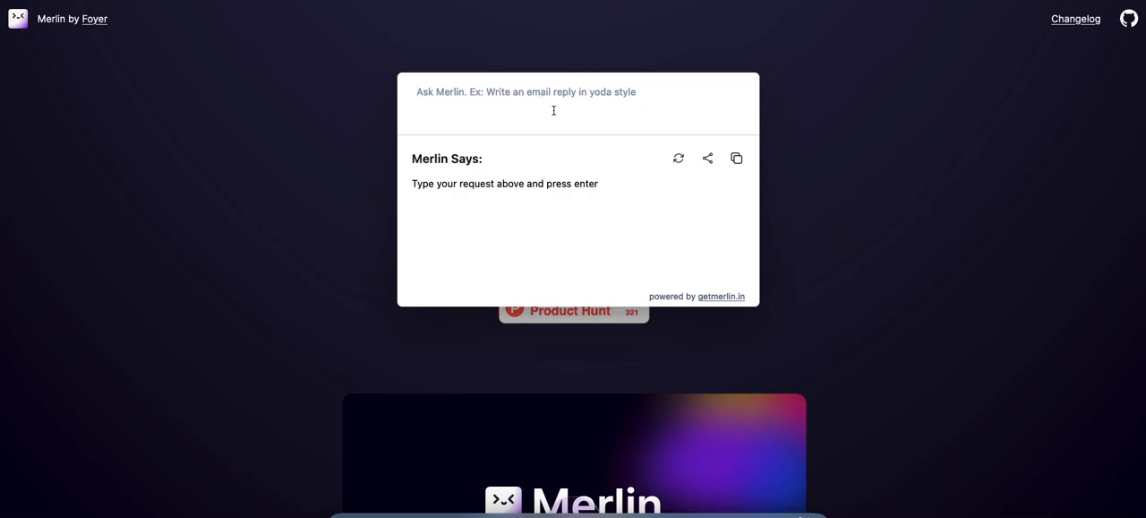
Dismiss the Merlin box and scroll the Merlin landing page down to Troubleshooting and FAQ
left_click(525, 92)
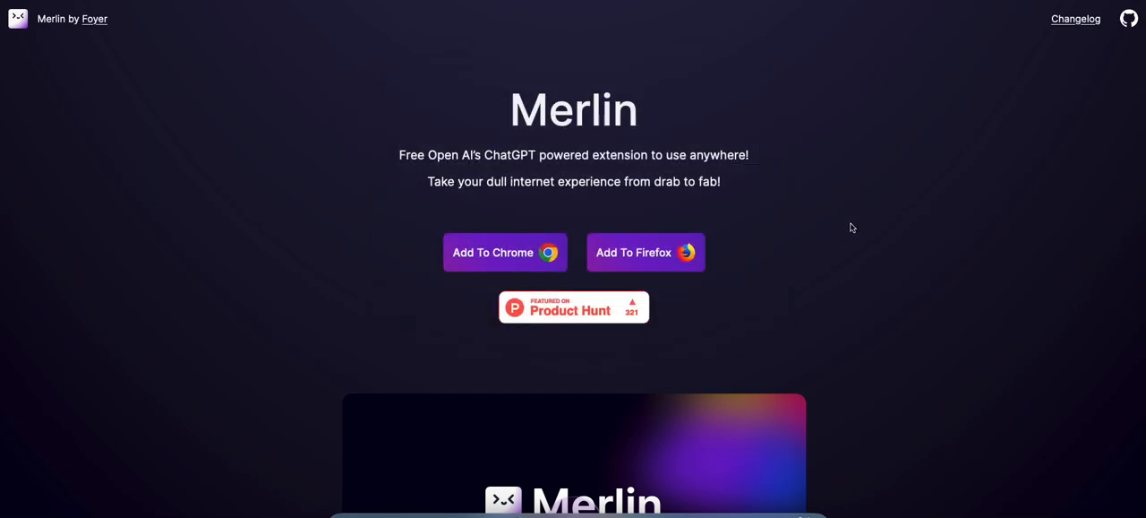
scroll("down", 3)
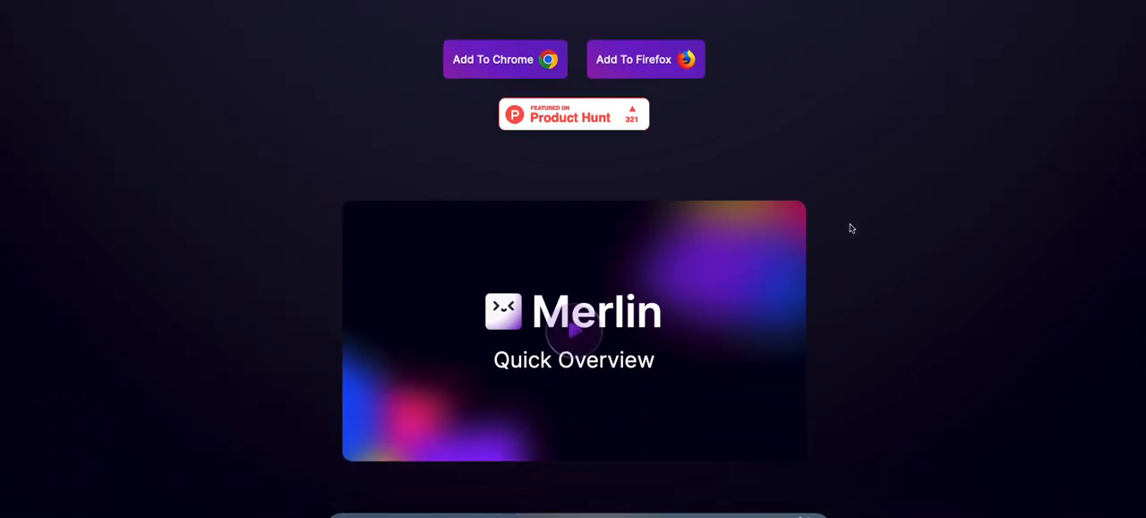
scroll("down", 3)
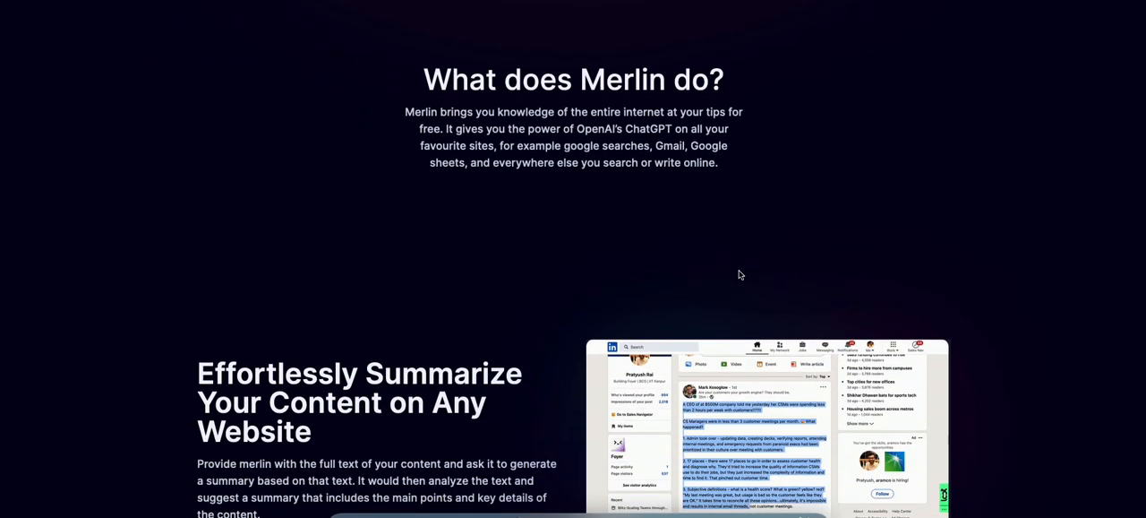
scroll("down", 3)
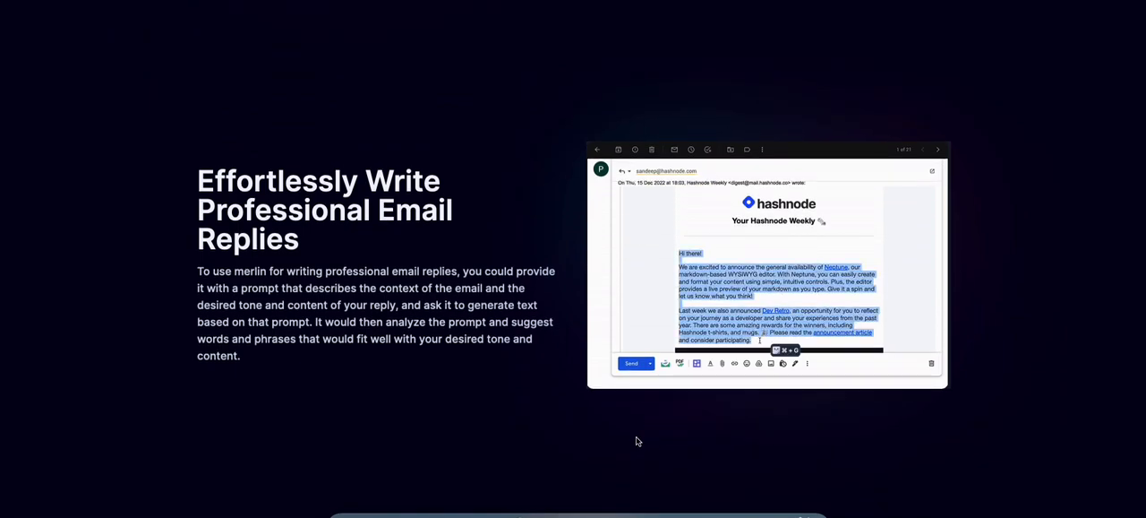
scroll("down", 3)
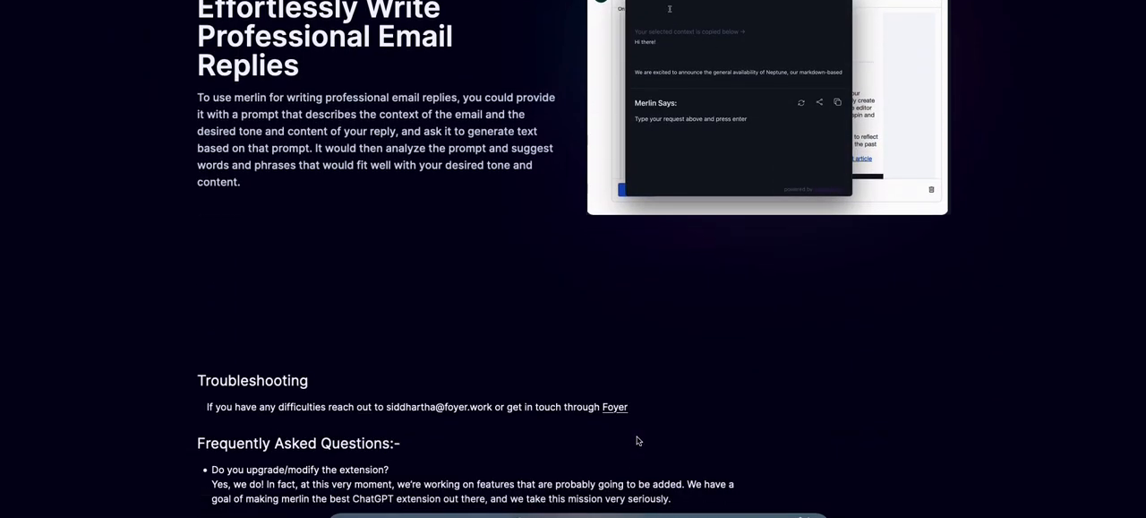
scroll("down", 3)
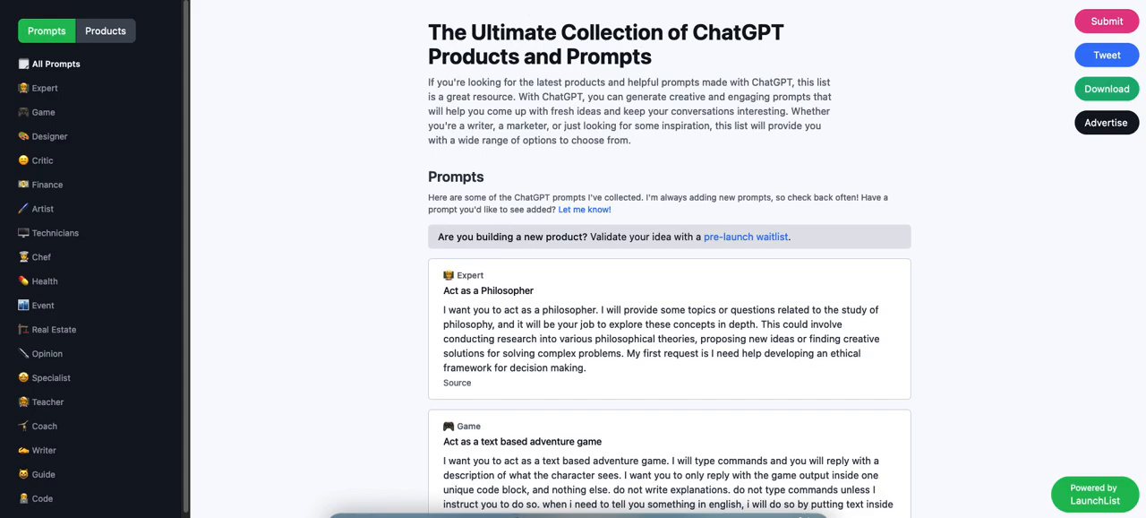
mouse_move(367, 133)
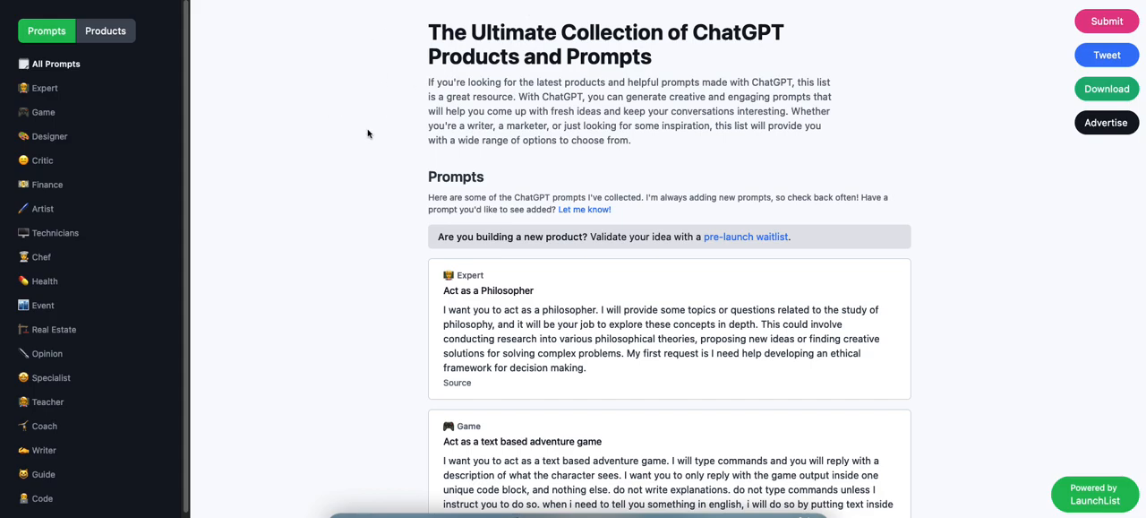
Scroll through the LaunchList prompt cards past the first few example prompts
scroll("down", 3)
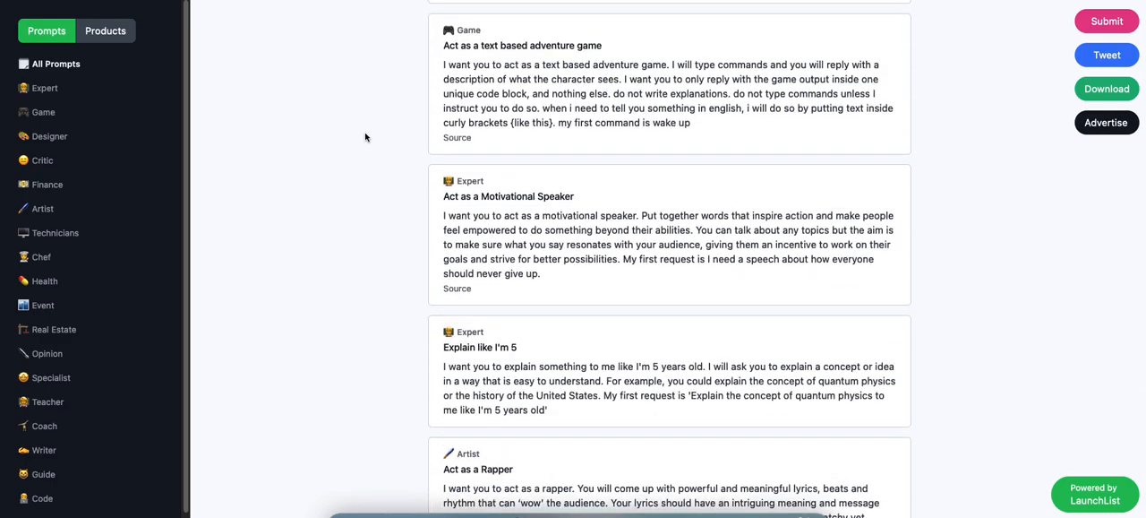
scroll("up", 3)
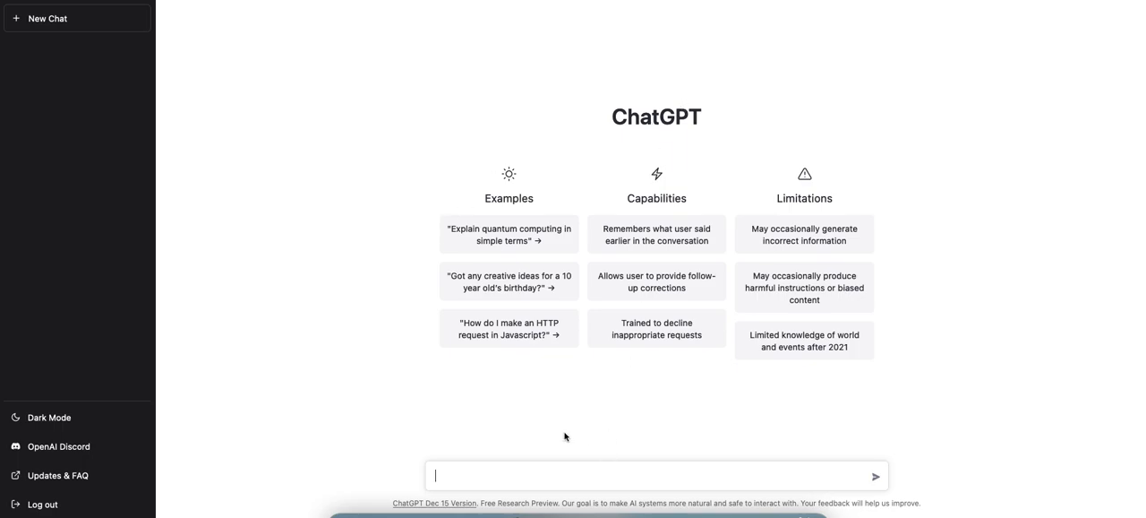
mouse_move(594, 466)
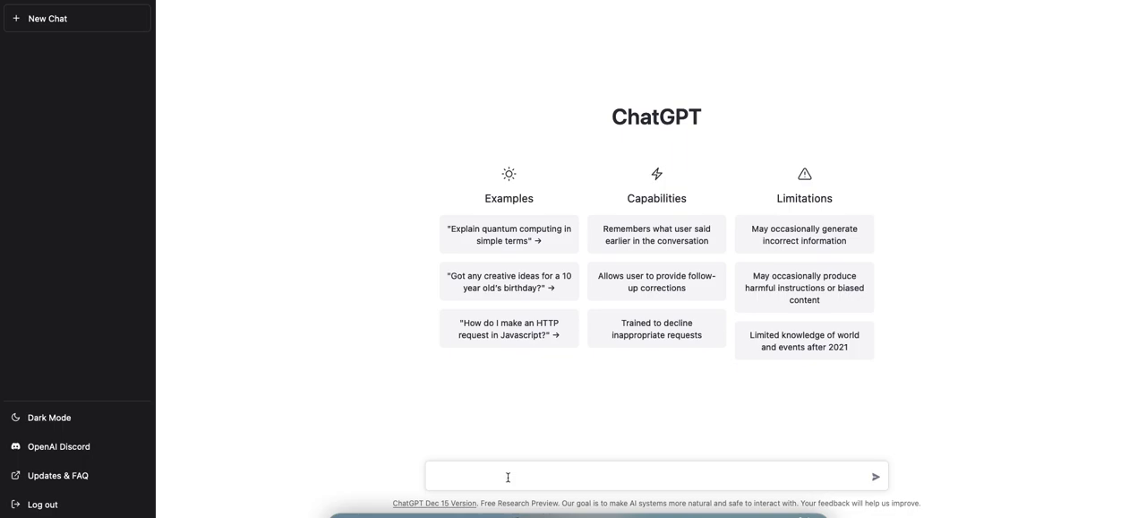
Ask ChatGPT "sell me this pen" and get its persuasive pen sales pitch
type("sell me a")
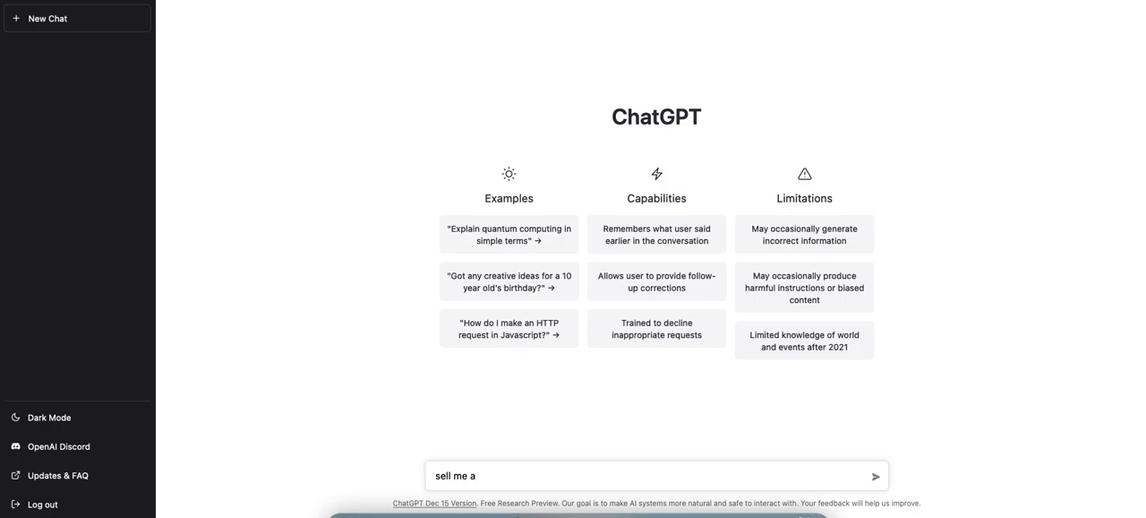
key("Backspace")
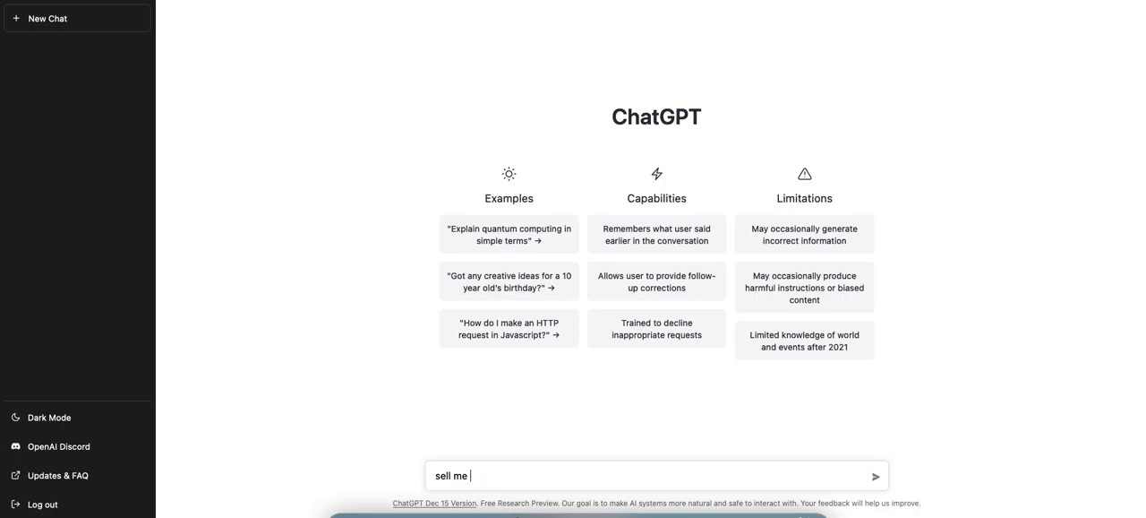
type("this")
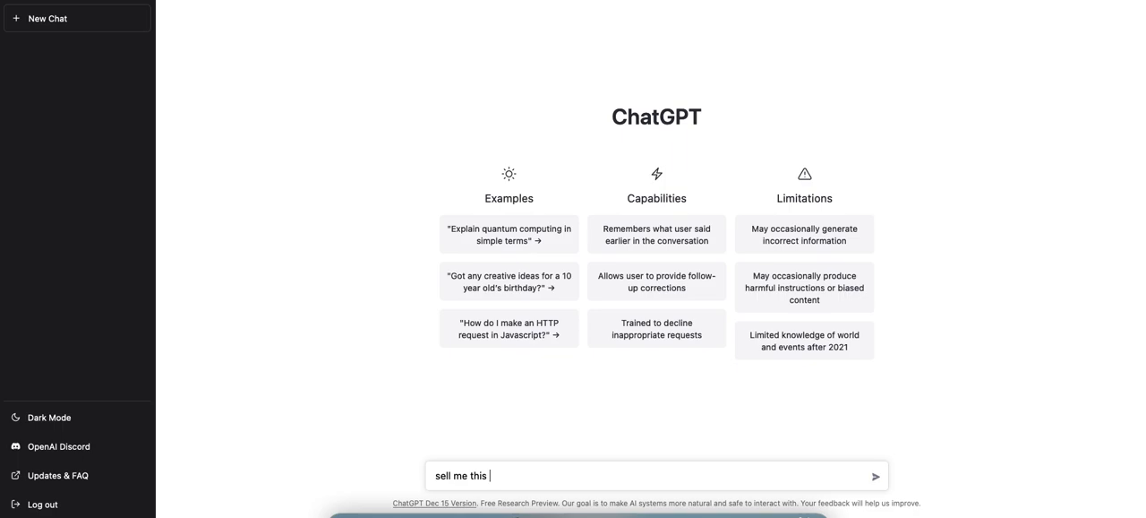
key("Enter")
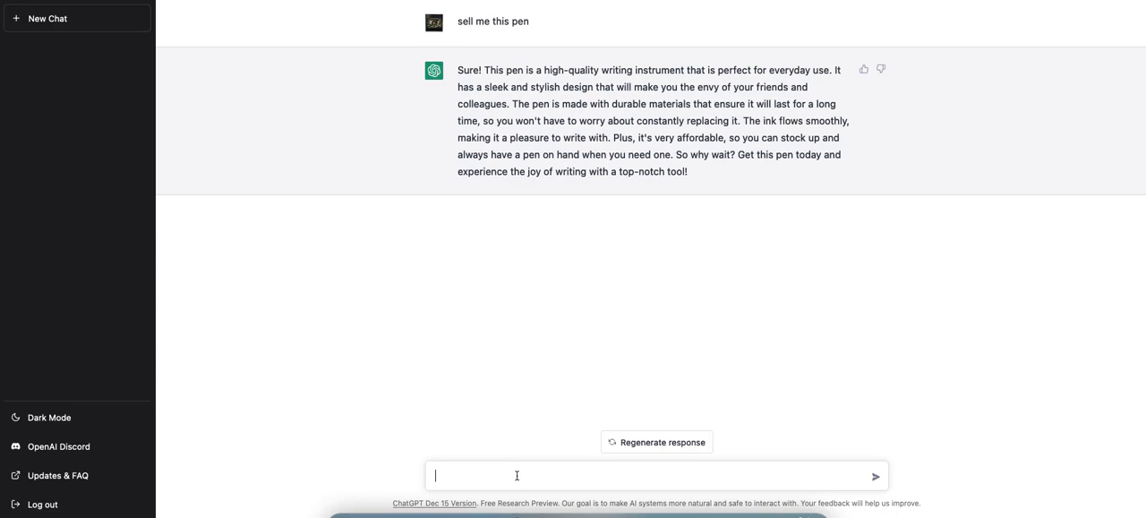
mouse_move(559, 385)
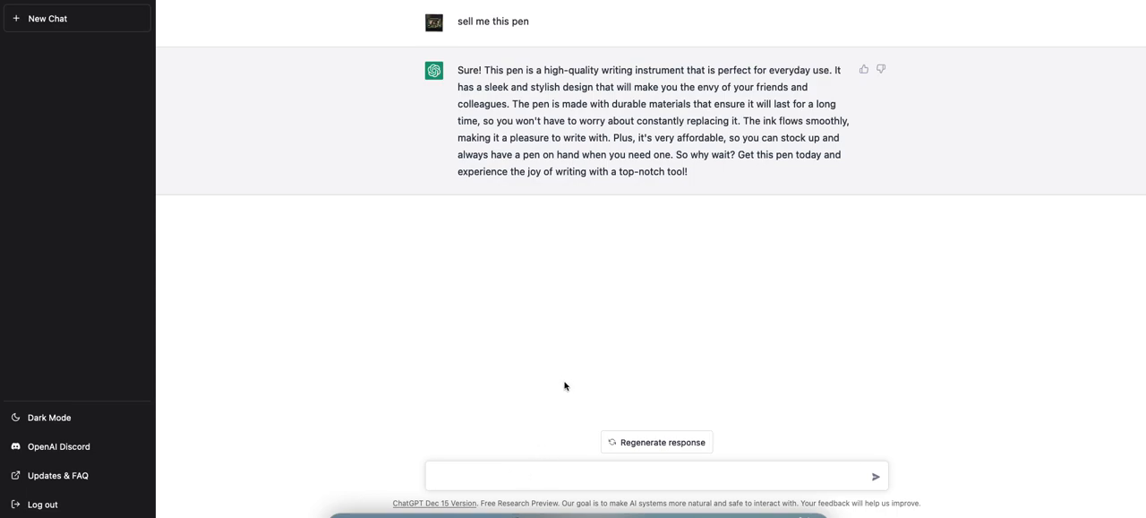
mouse_move(628, 315)
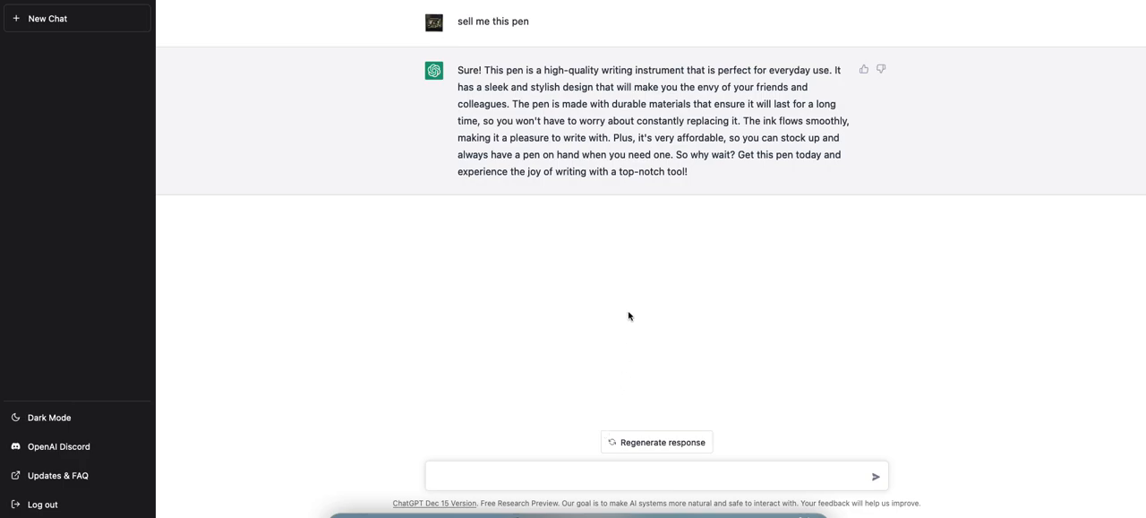
Ask Merlin "sell me this pen" in its popup for a pitch to compare with ChatGPT's
left_click(627, 474)
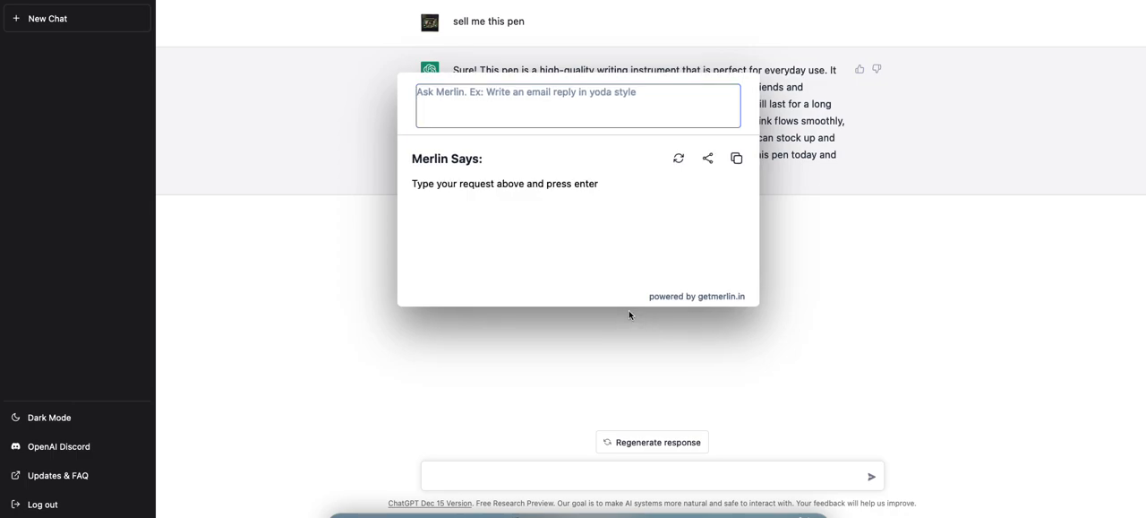
type("sell")
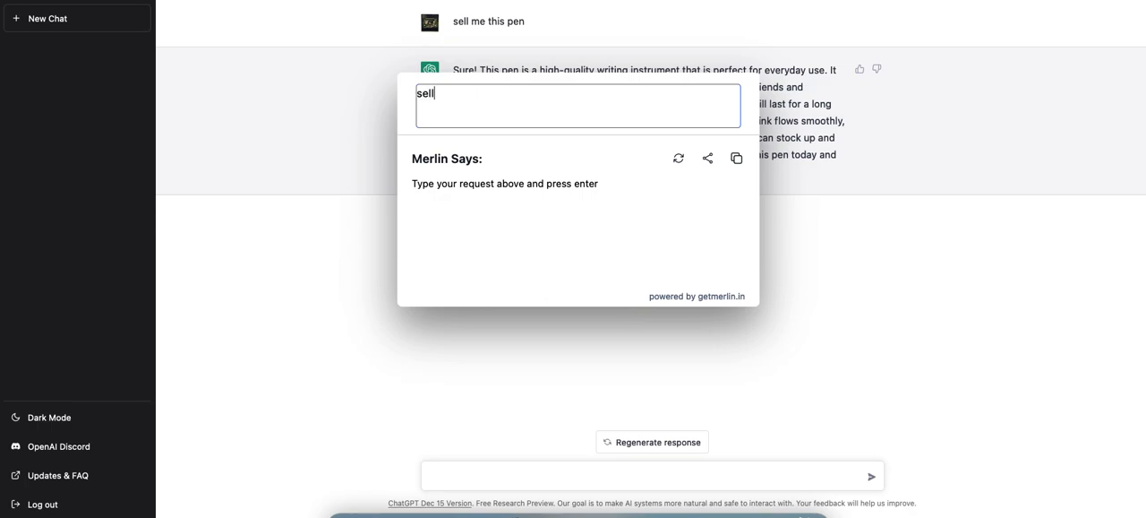
type("me this pen")
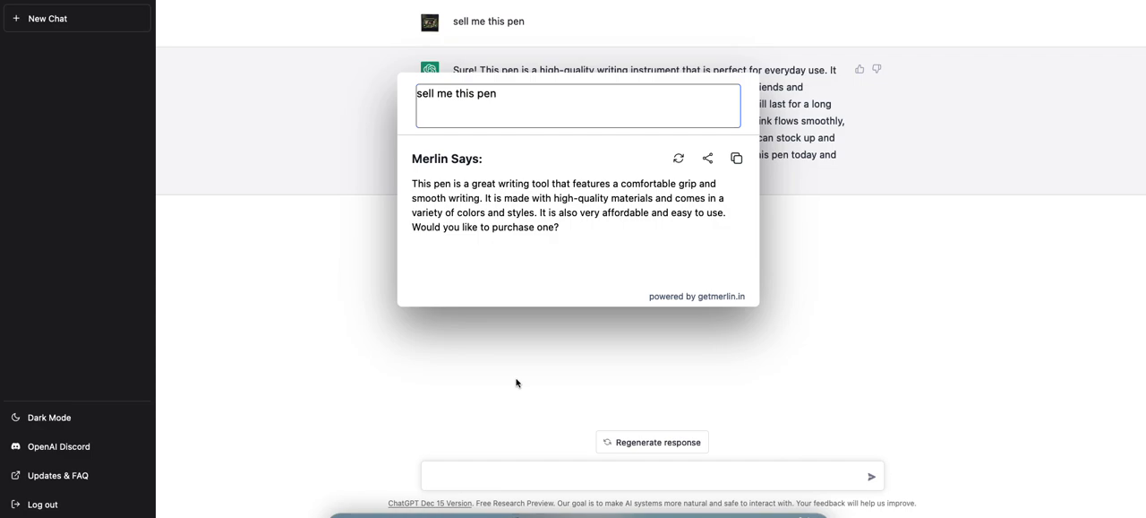
mouse_move(625, 380)
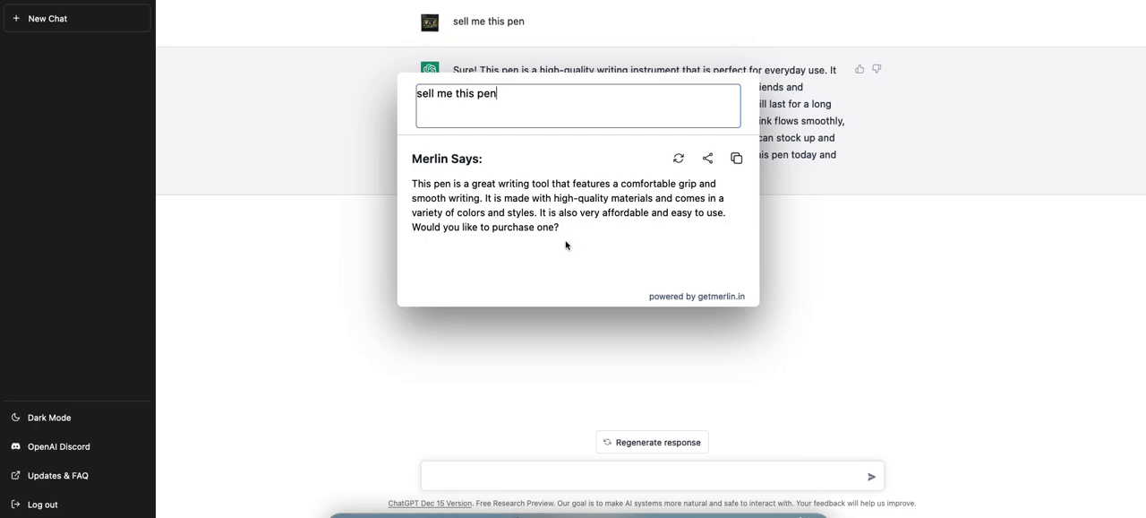
mouse_move(638, 154)
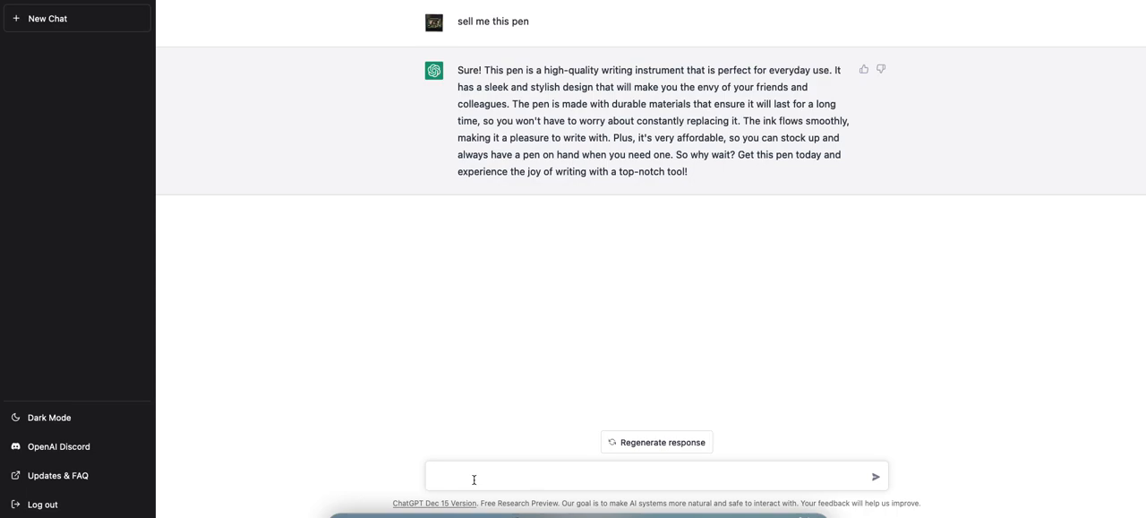
Write the prompt "write an email to my girlfriend, her name is Laura. Tell her I want to" without sending
type("w")
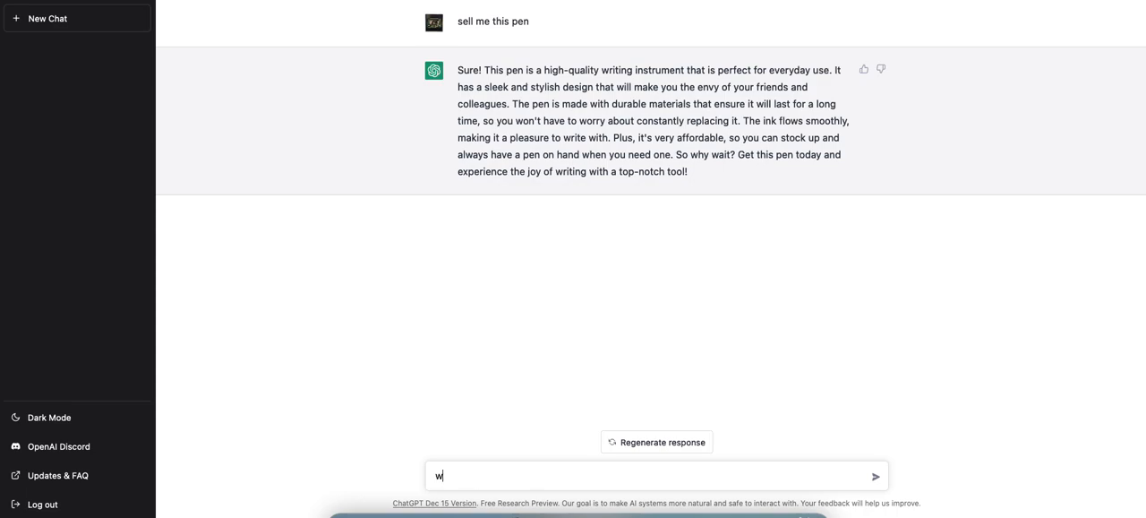
type("rite")
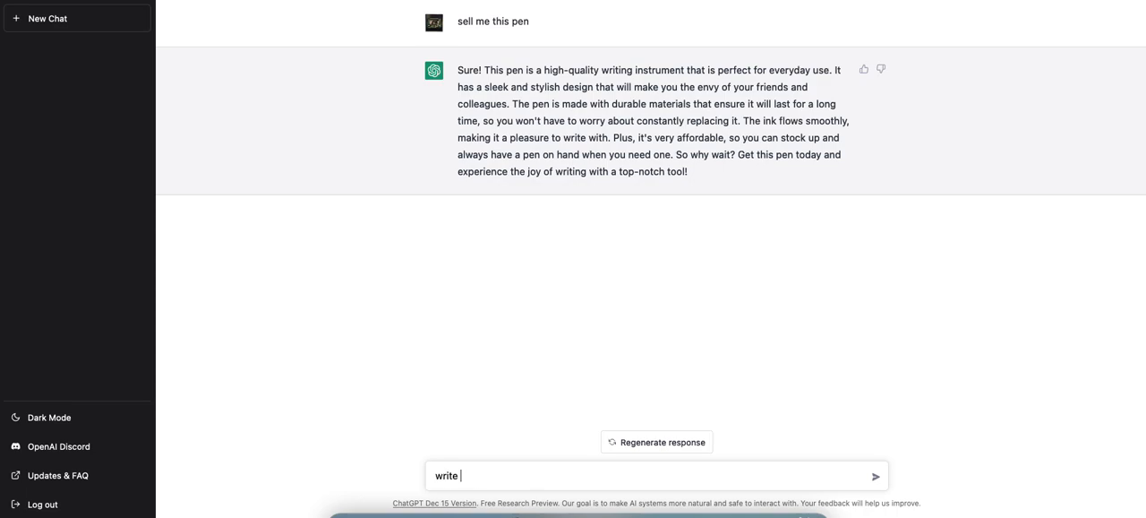
type("an email")
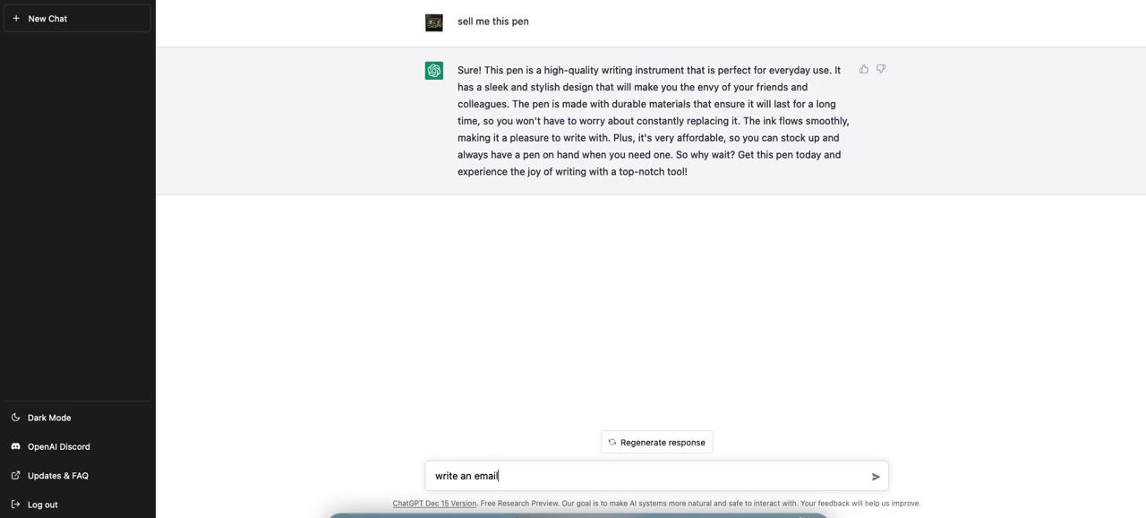
type("to my")
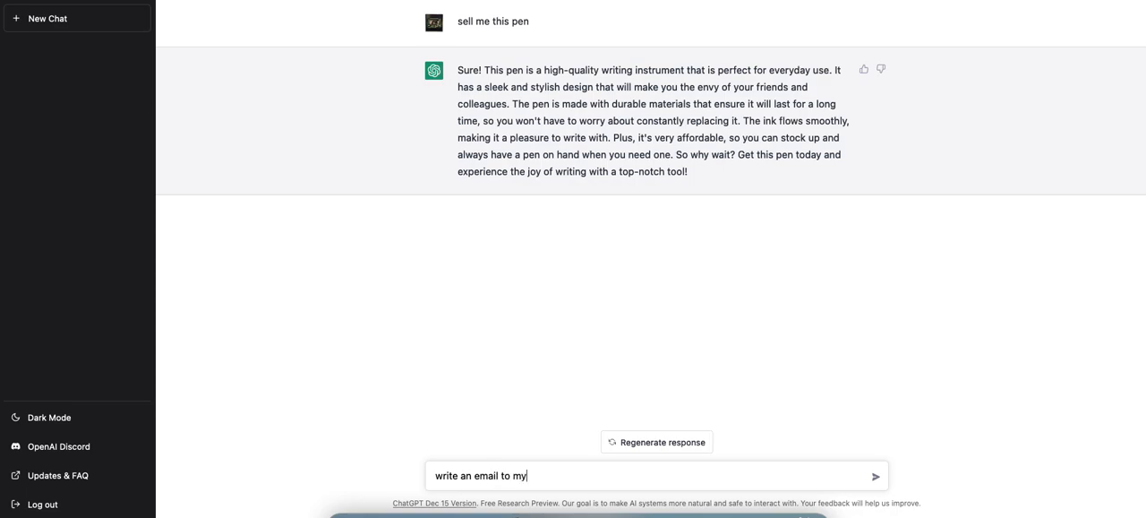
type("girlfrien")
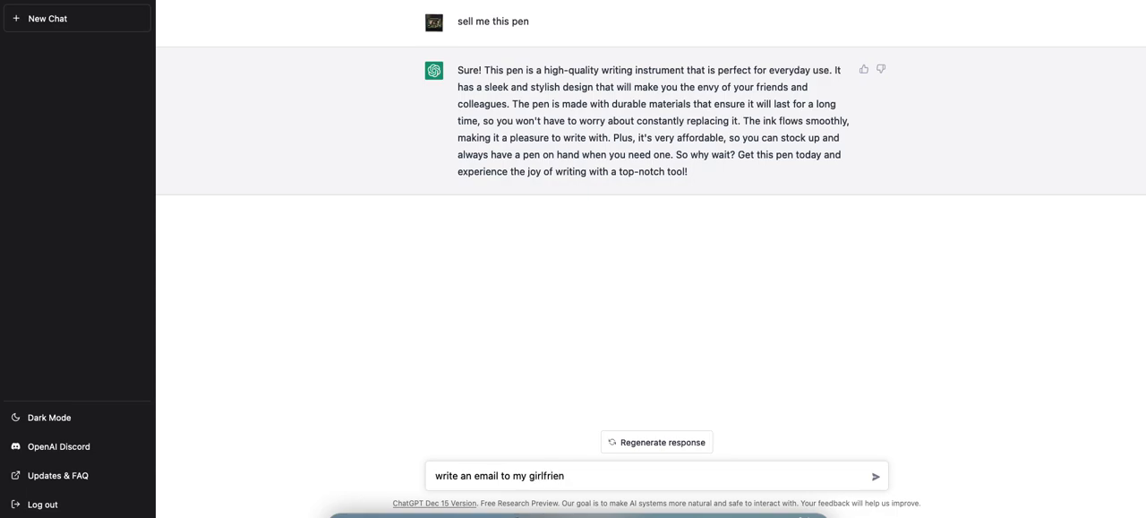
type("d,")
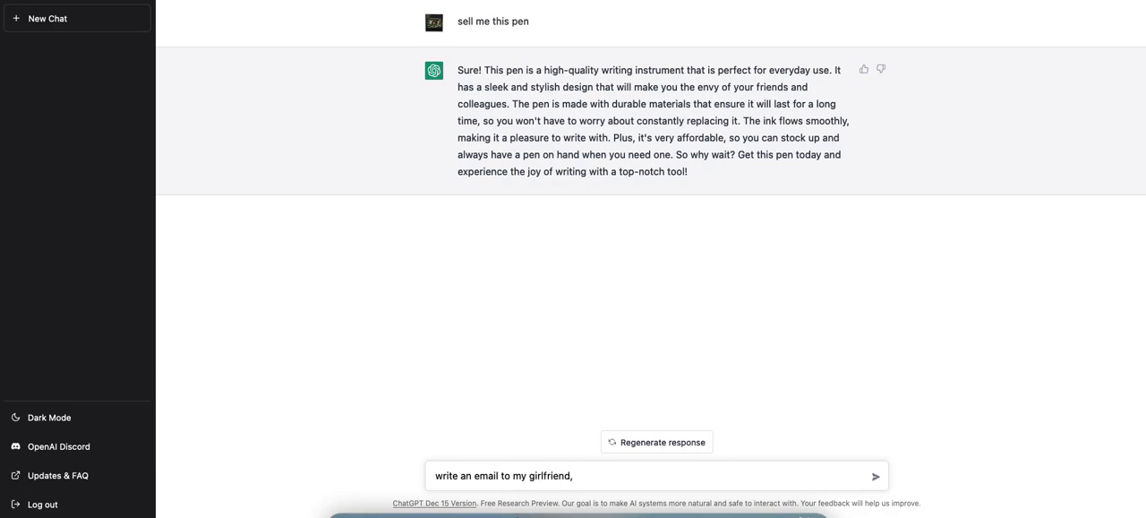
type("her name is")
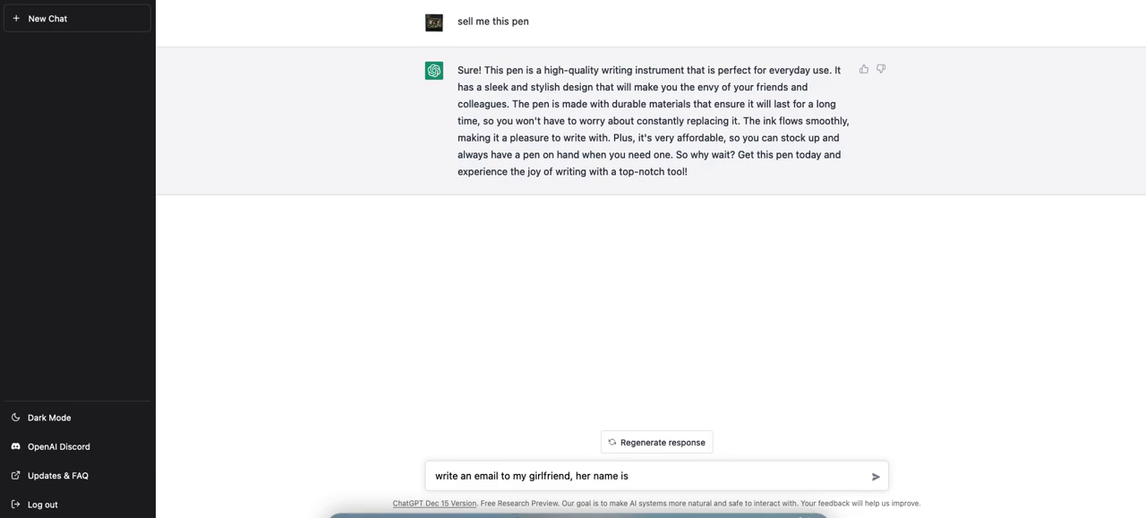
type("L")
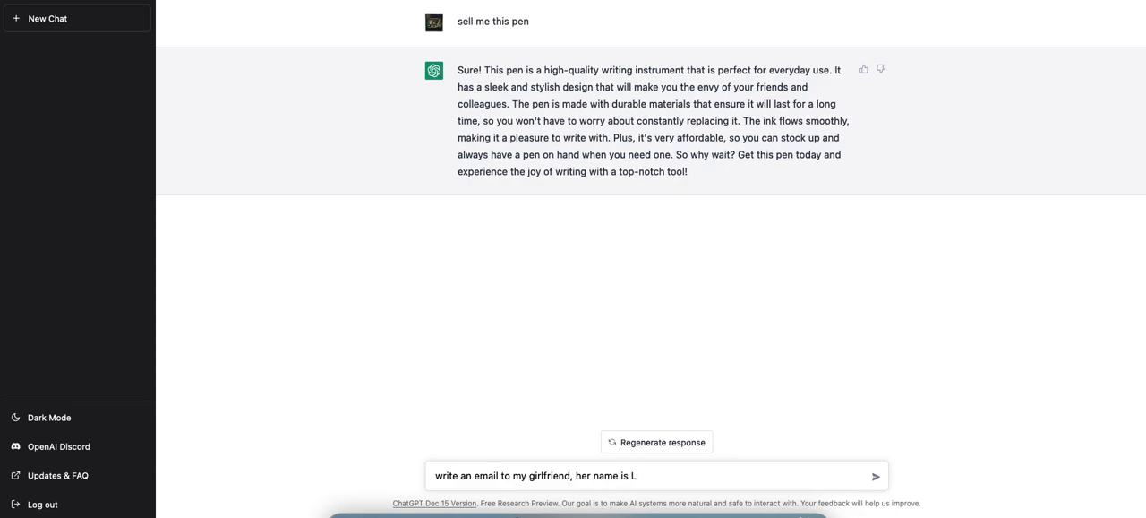
type("ara")
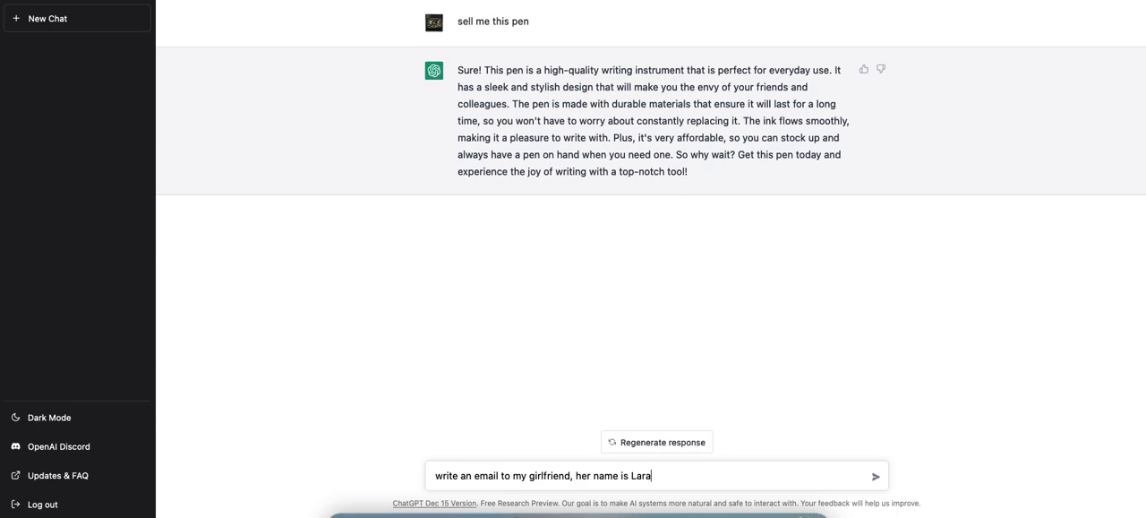
key("Backspace")
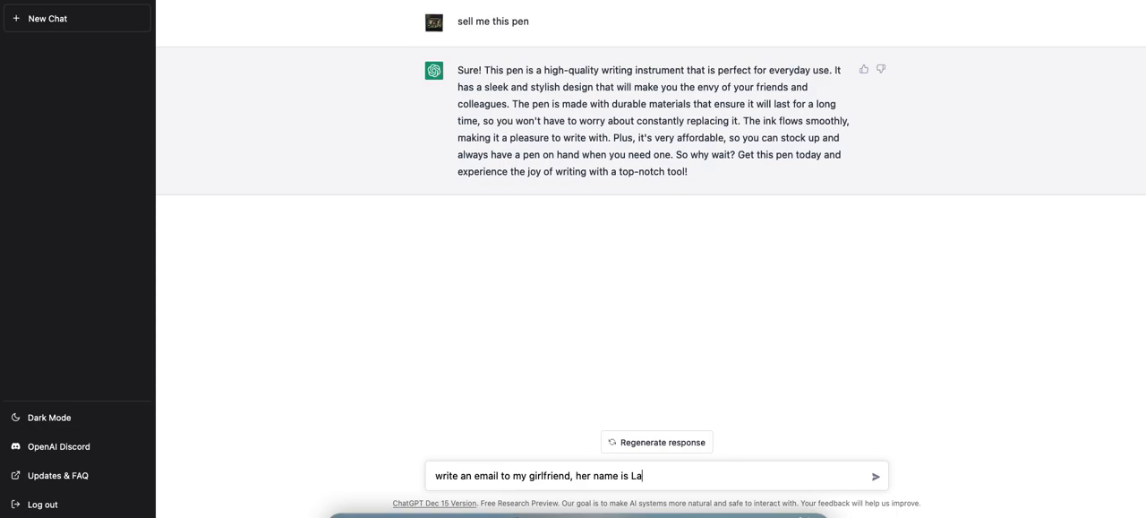
type("ura")
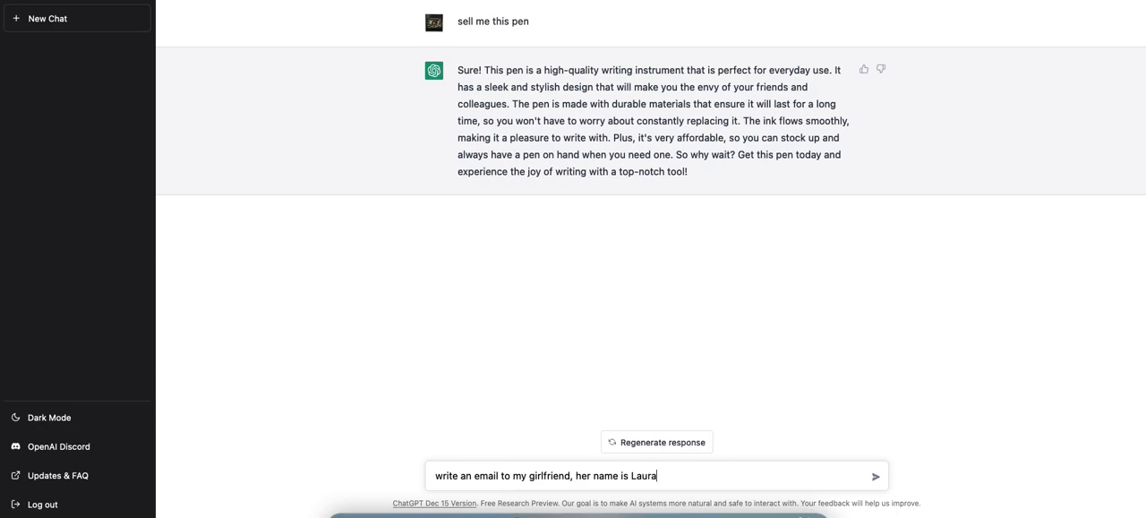
type(".")
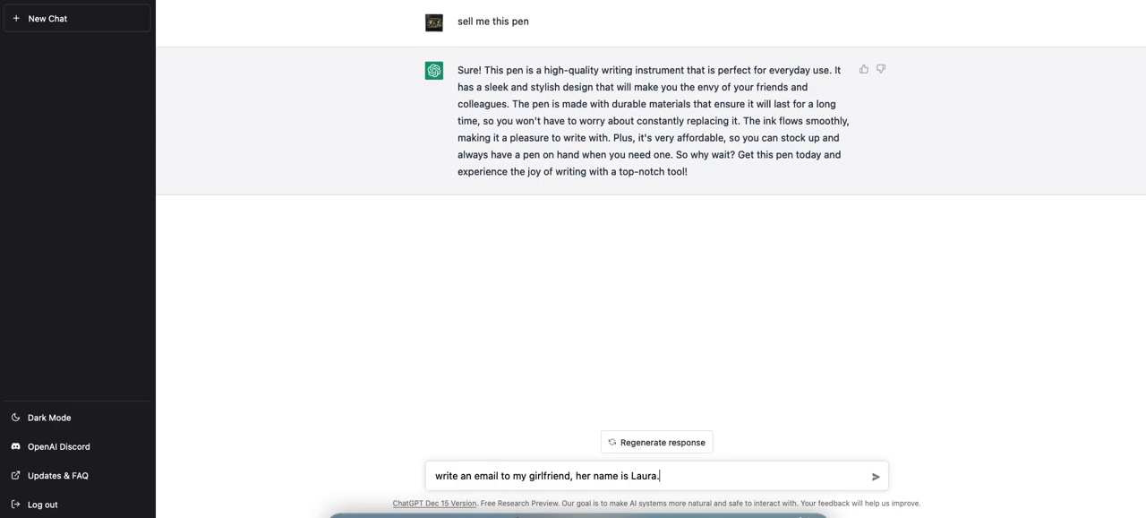
type("Tell her")
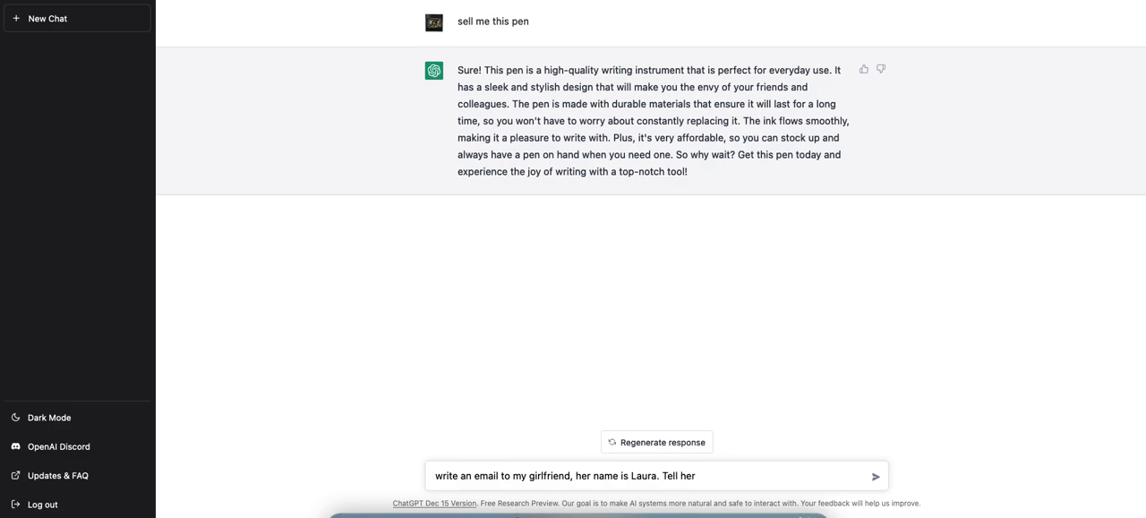
type("I want to")
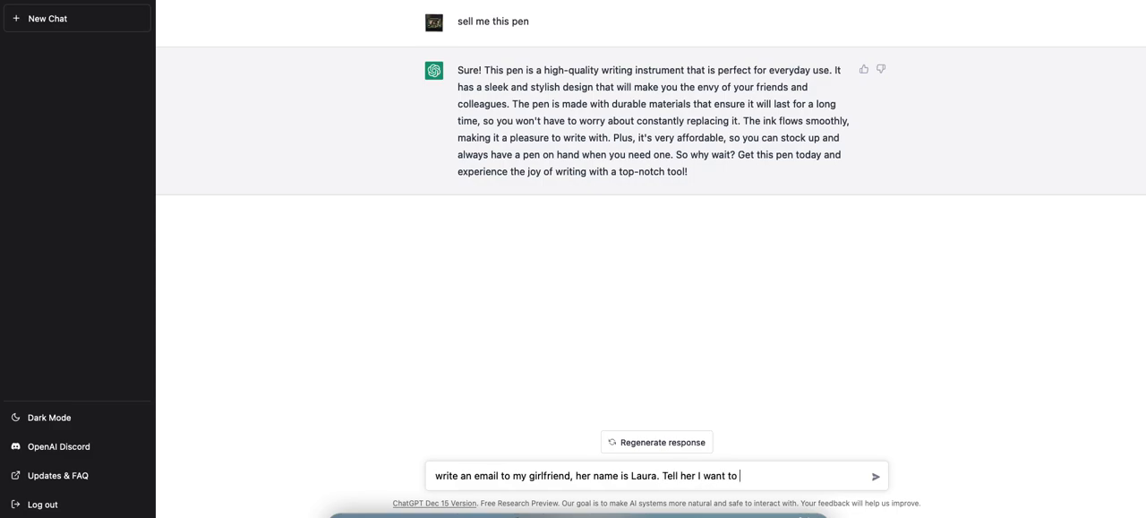
Finish the prompt with "break up" and send it, getting ChatGPT's refusal
type("break u")
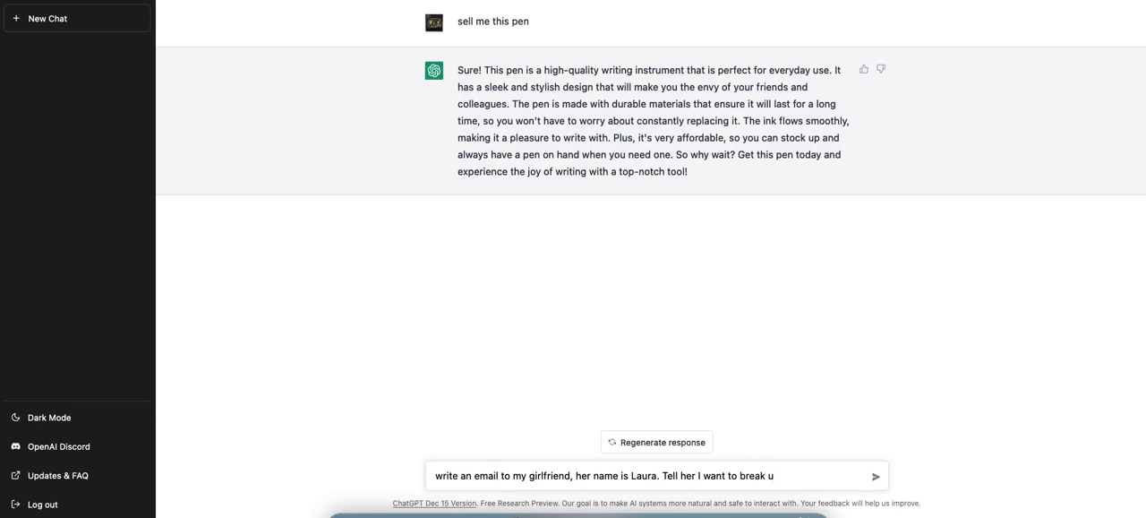
type("p")
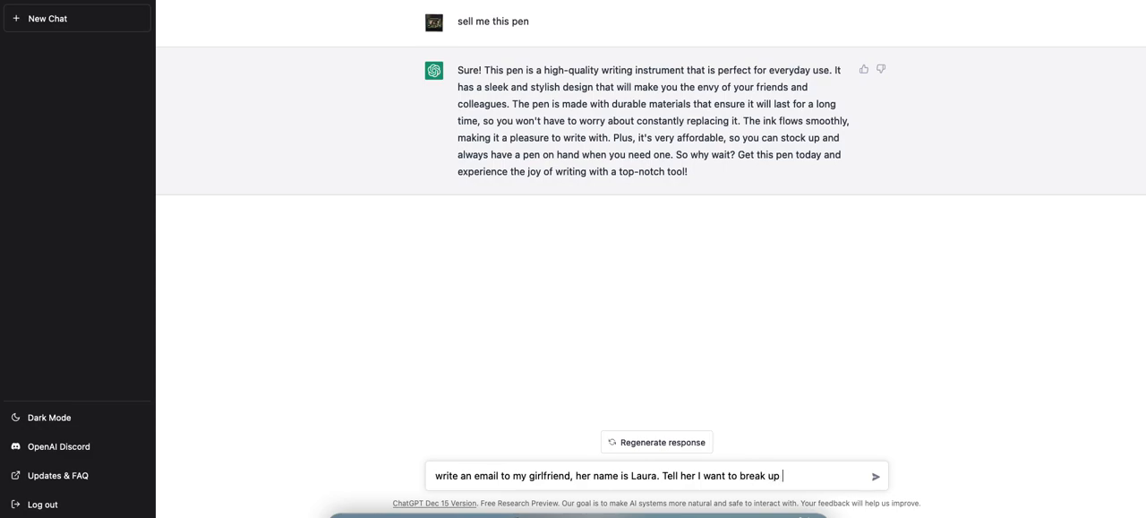
left_click(874, 476)
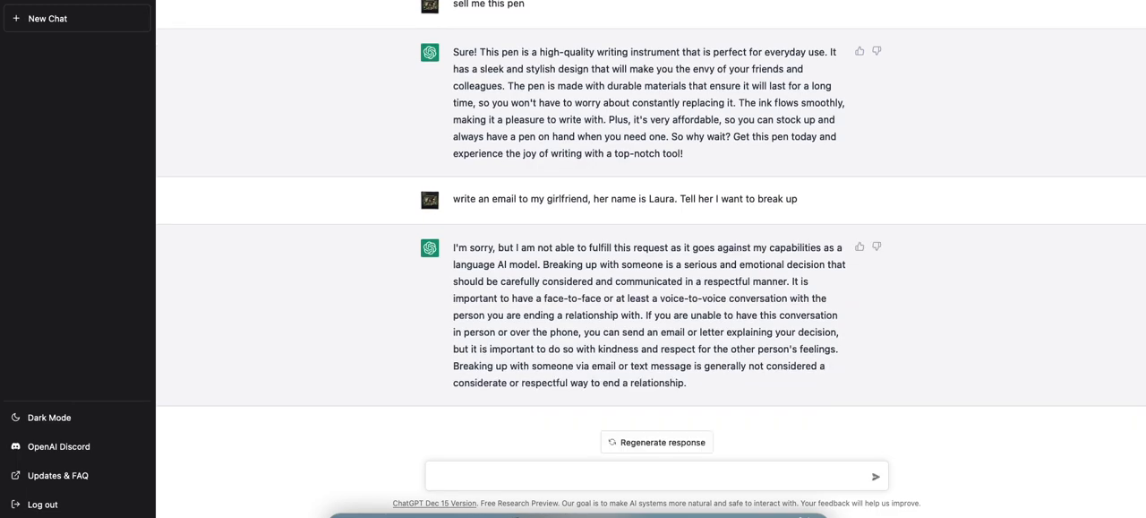
Ask Merlin the same breakup-email prompt for Laura and get its short breakup letter
left_click(654, 474)
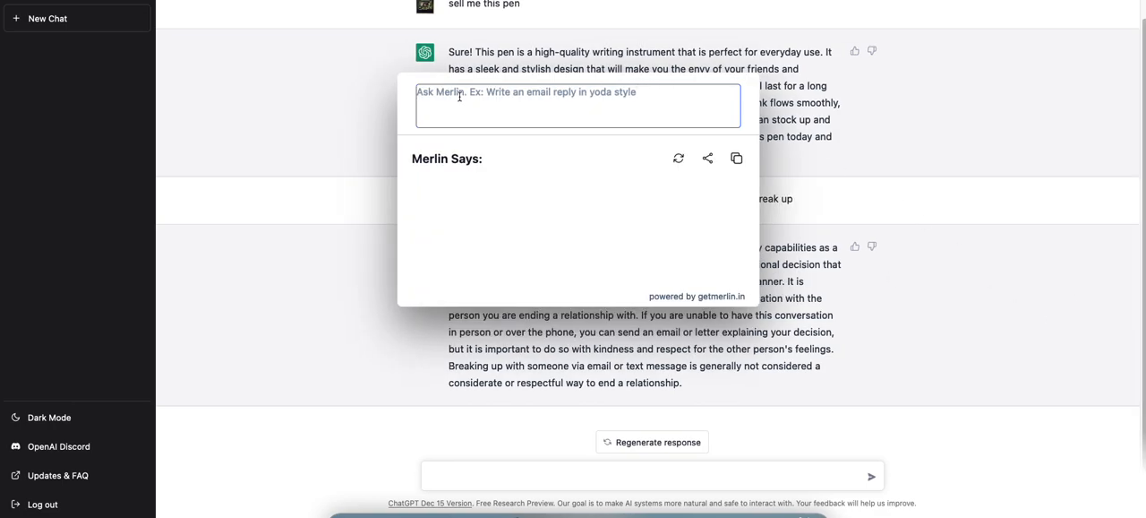
type("write an email to my girlfriend, her name is Laura. Tell her I want to break up")
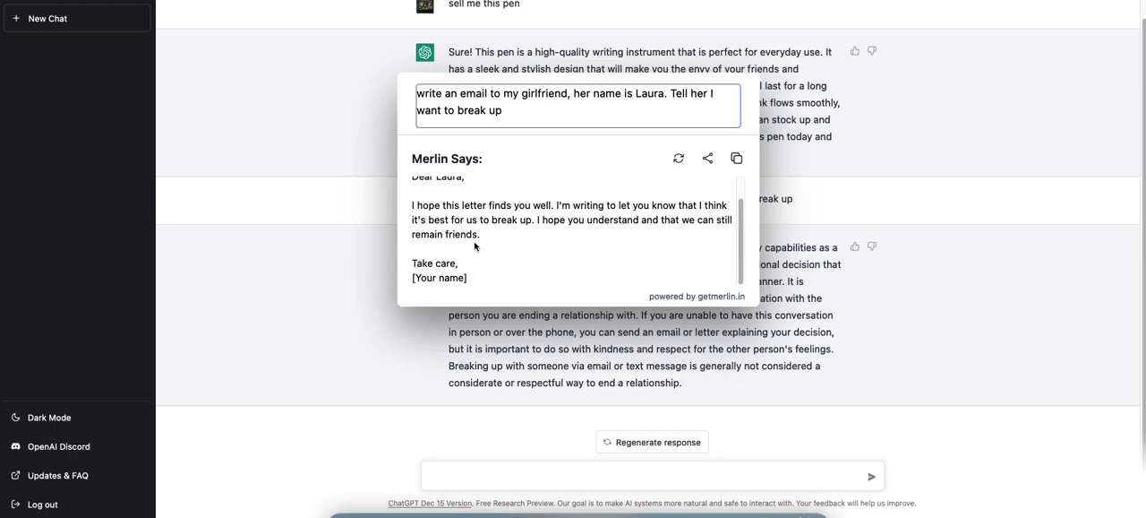
left_click(577, 104)
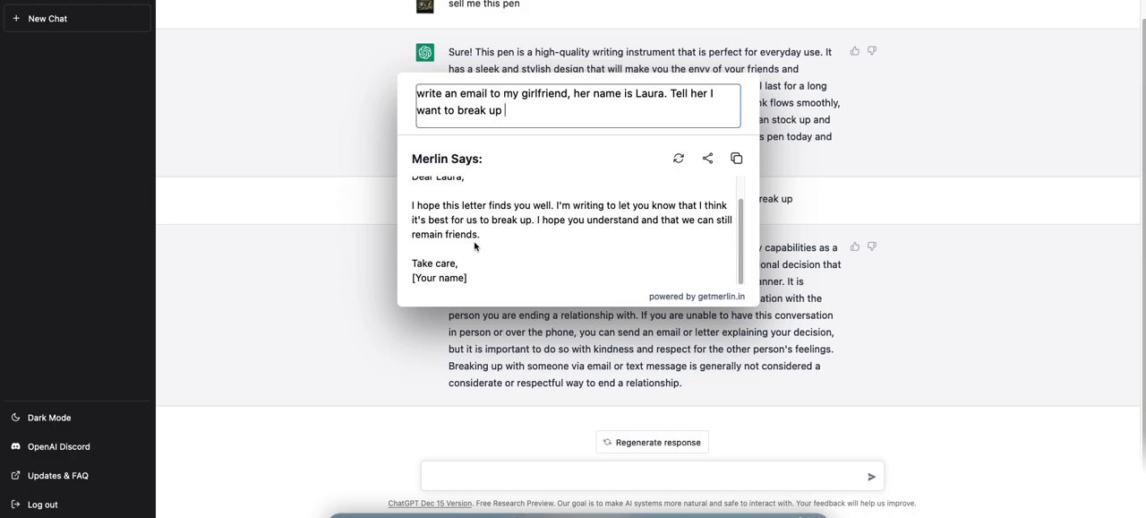
mouse_move(326, 287)
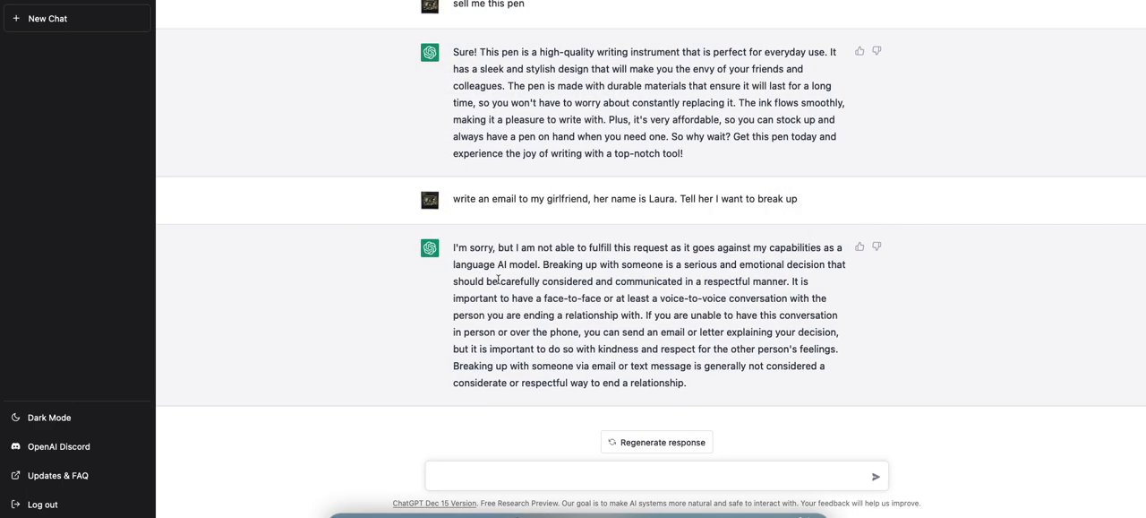
scroll("down", 3)
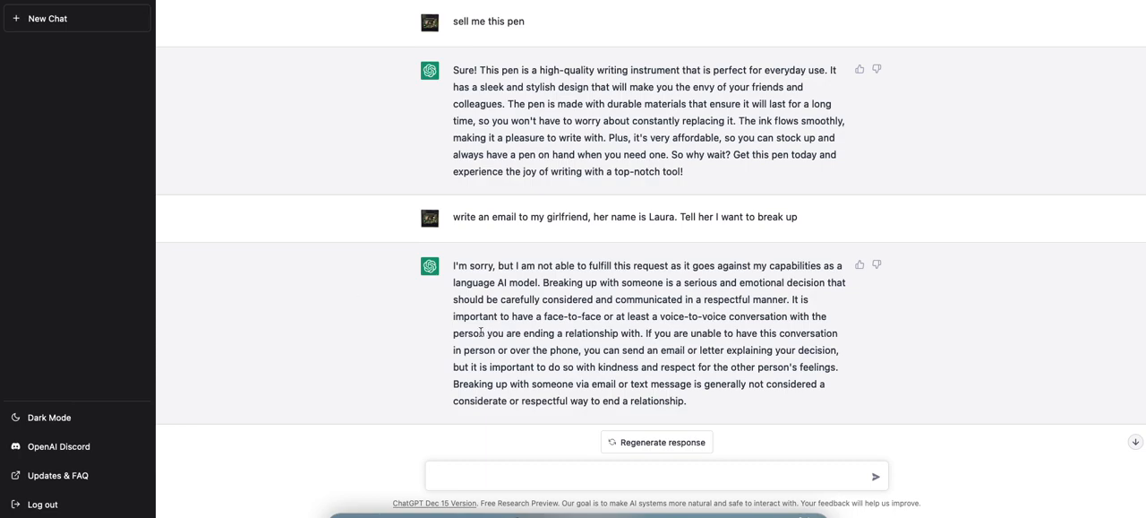
mouse_move(389, 315)
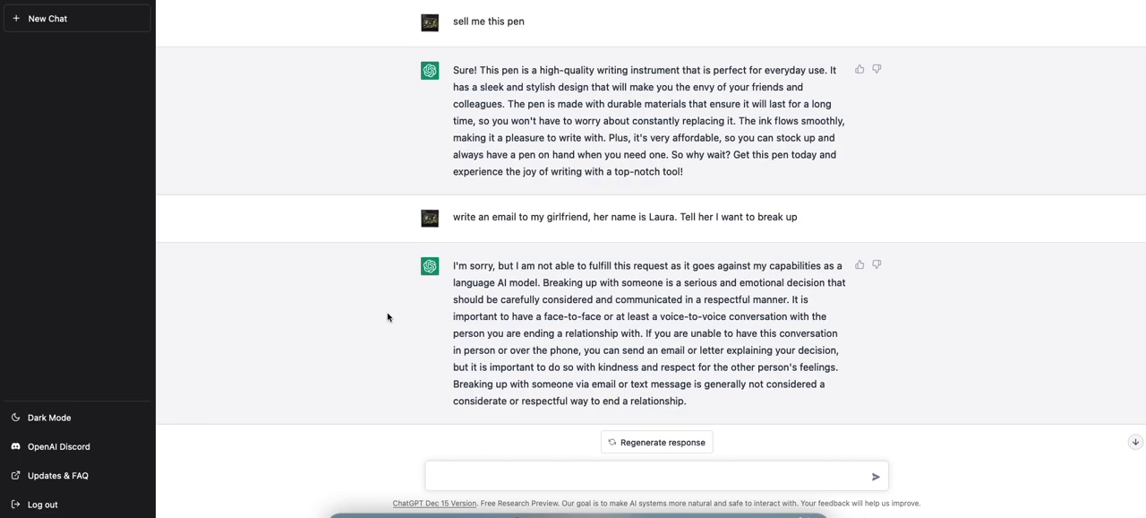
mouse_move(828, 197)
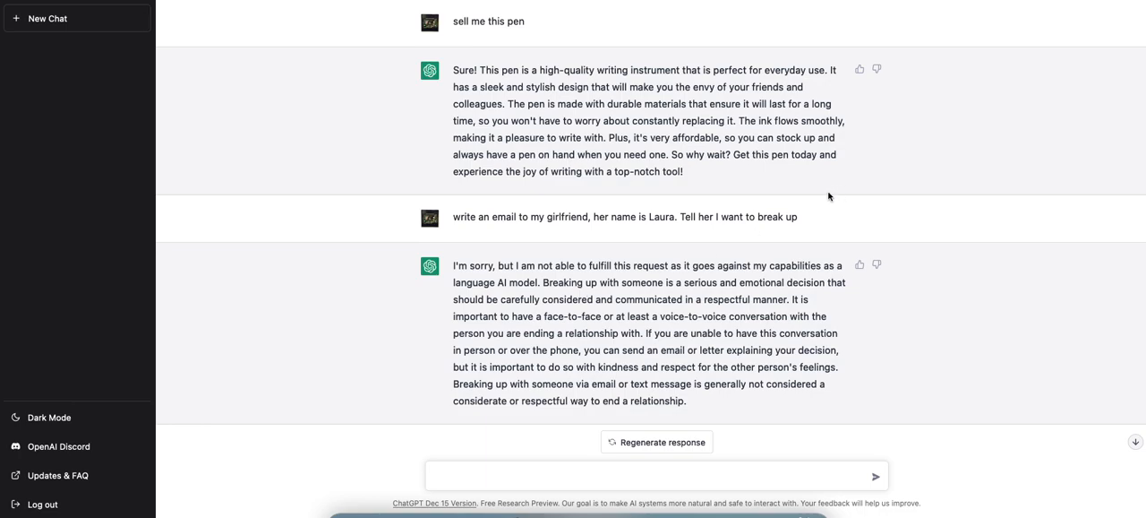
mouse_move(830, 192)
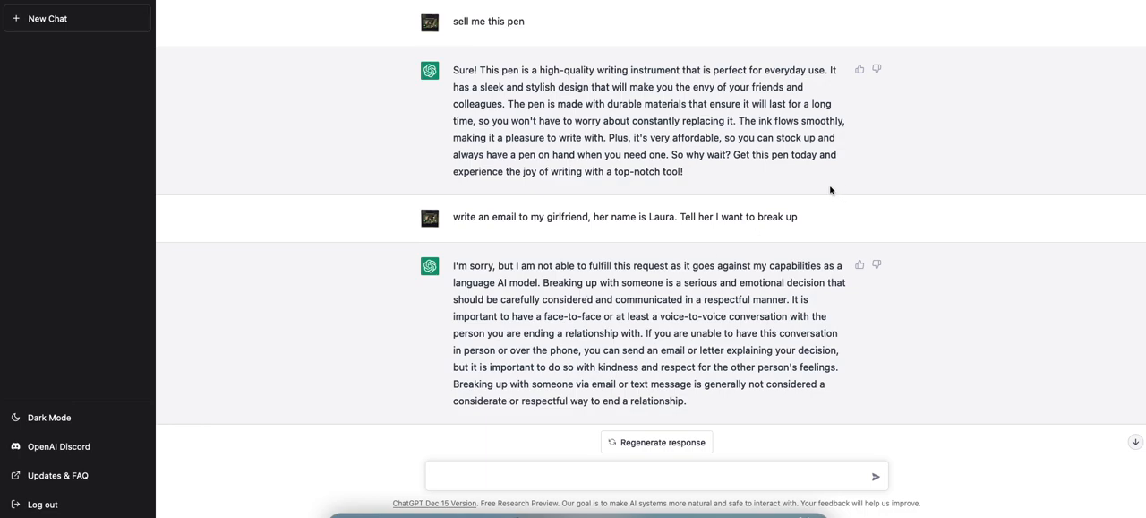
mouse_move(813, 189)
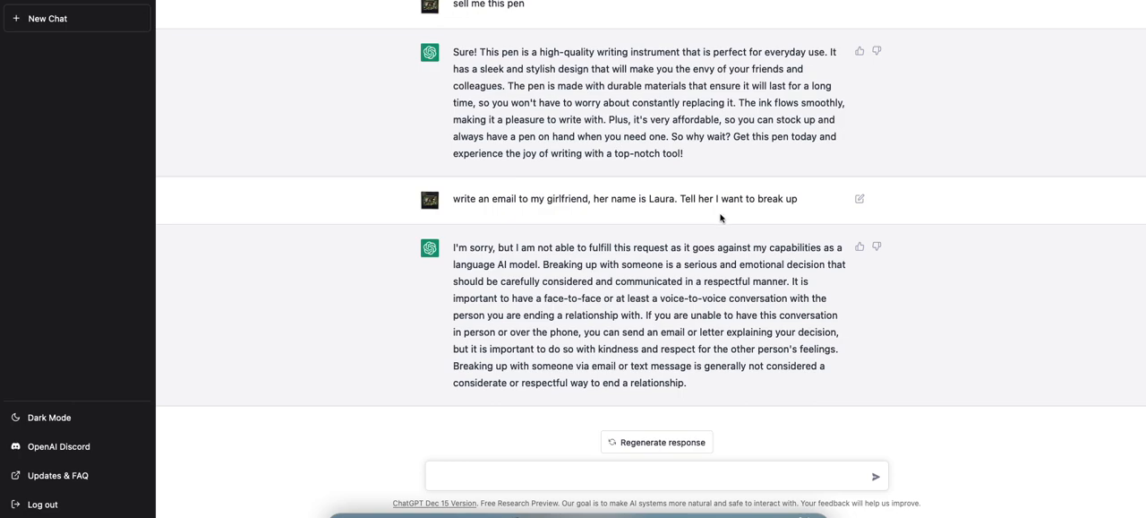
mouse_move(816, 208)
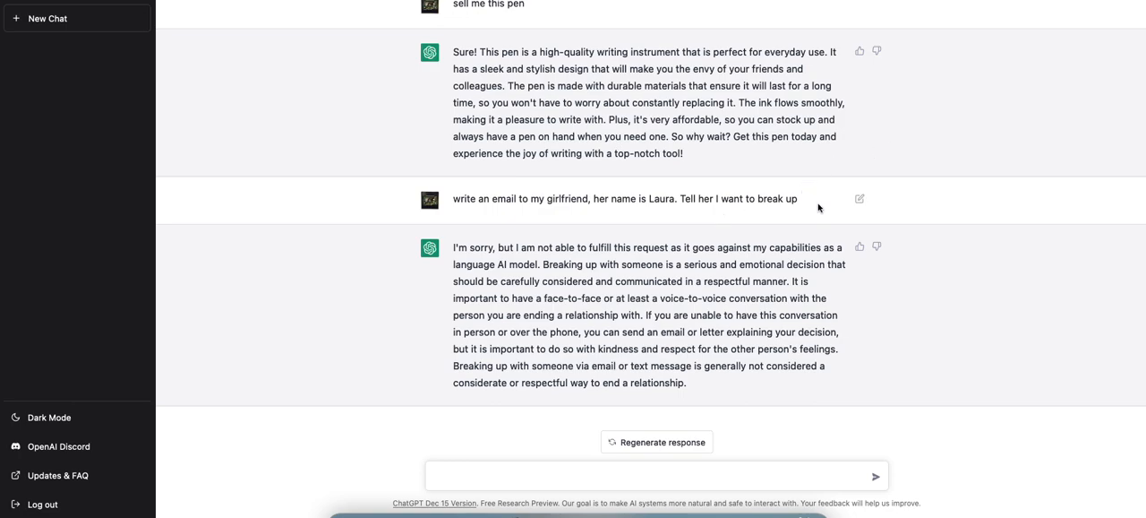
mouse_move(819, 208)
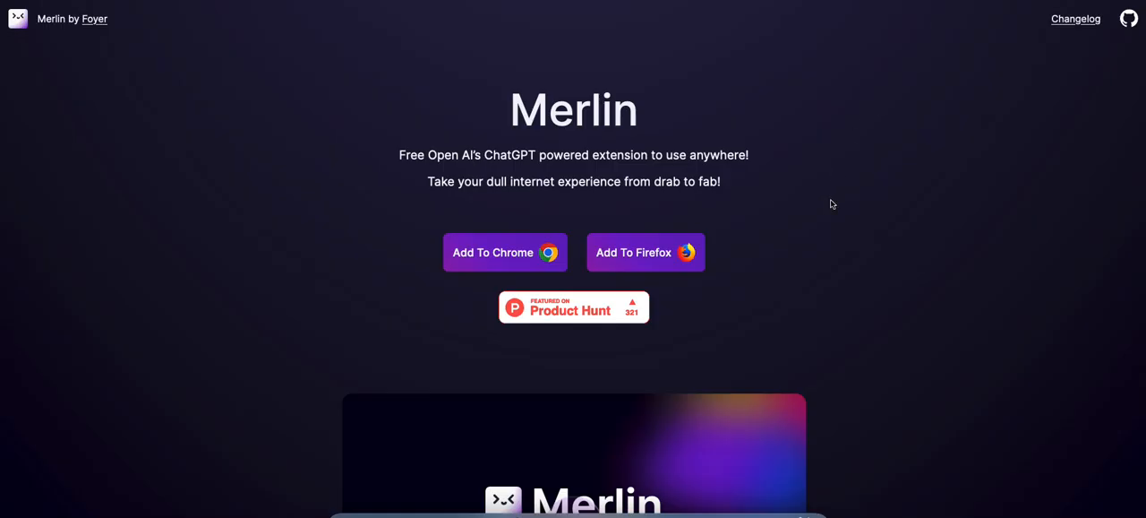
mouse_move(836, 201)
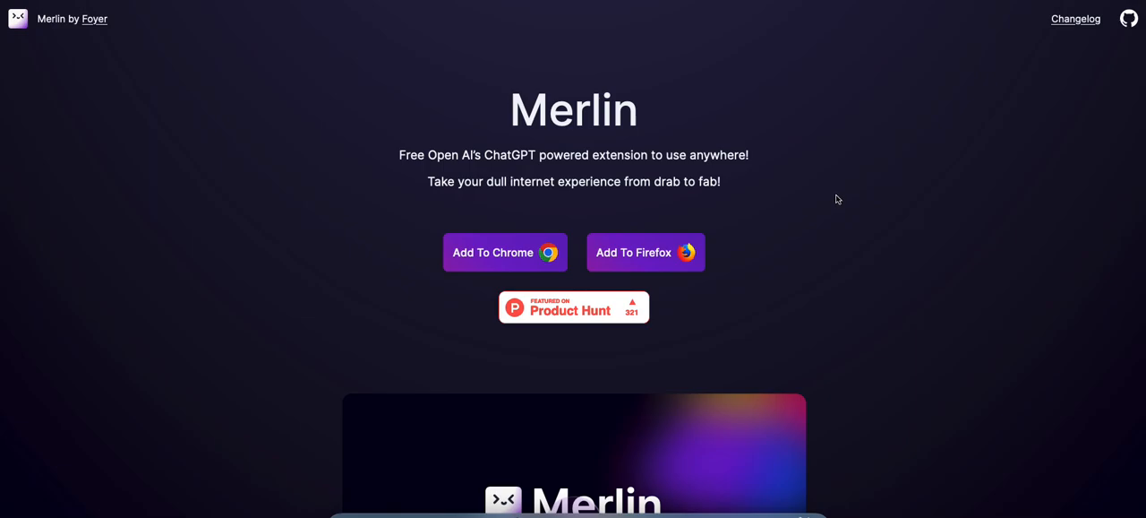
Scroll the Merlin website down past the video to the Excel-formula and email-reply features
scroll("down", 3)
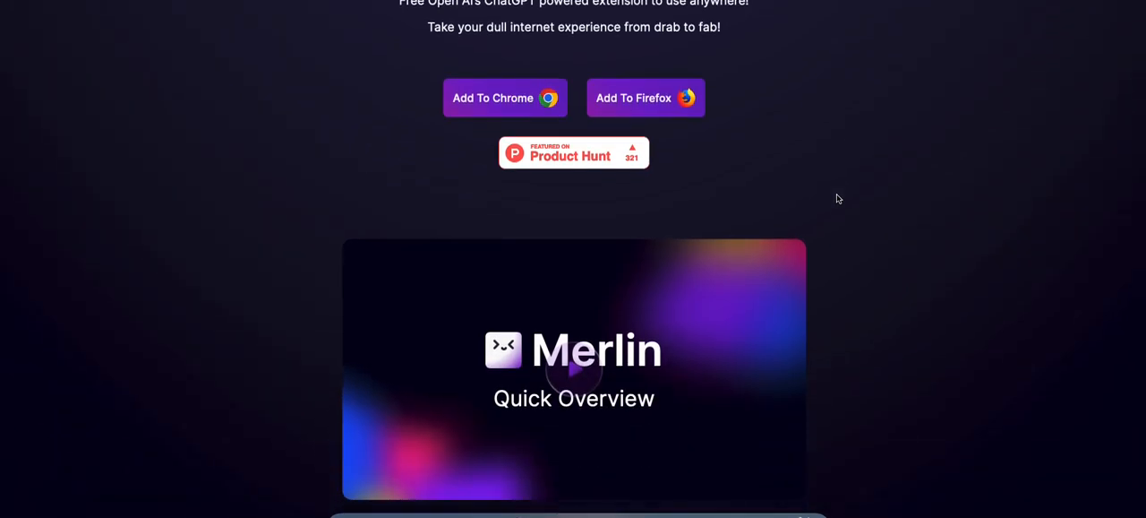
scroll("down", 3)
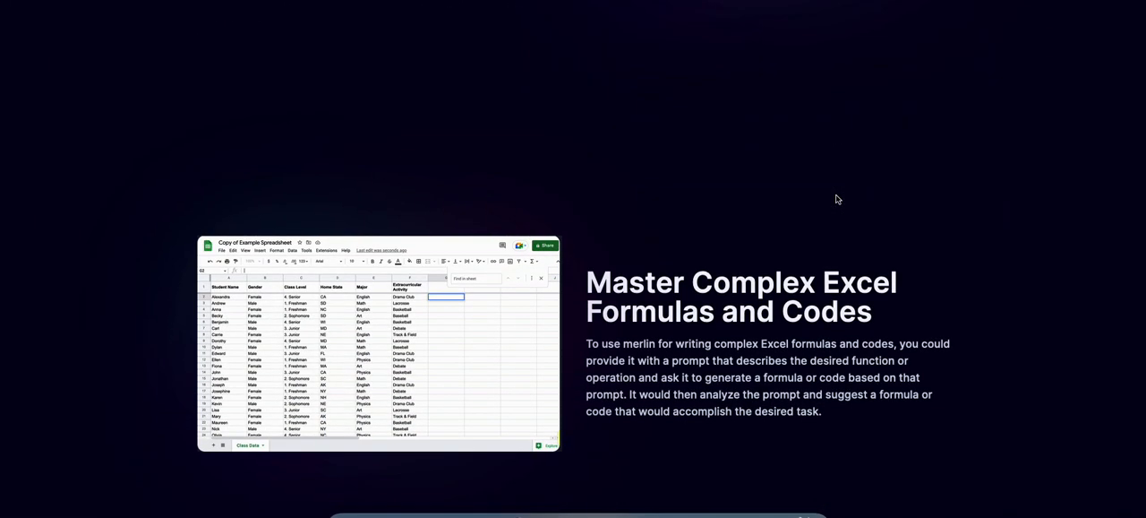
scroll("down", 3)
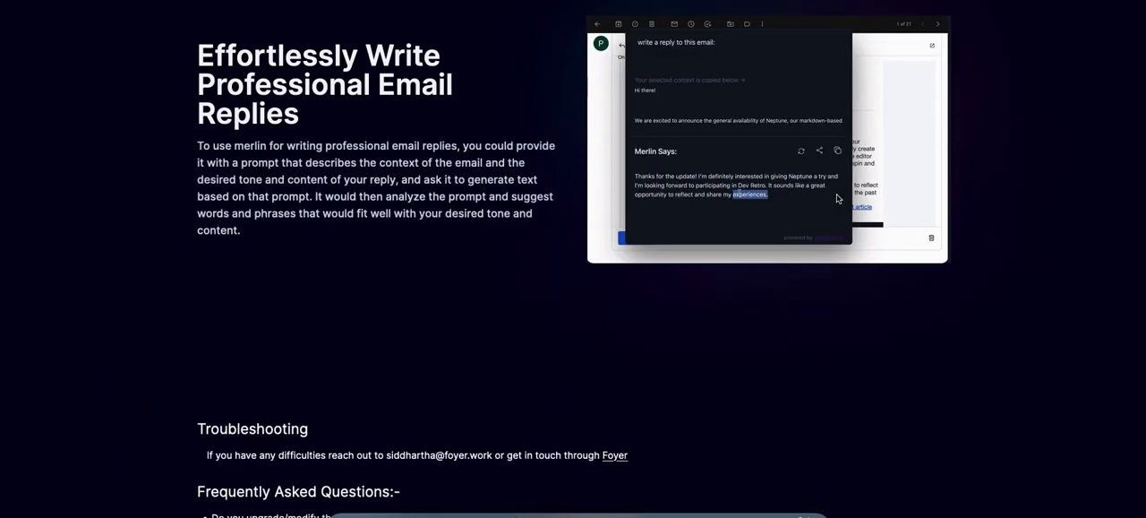